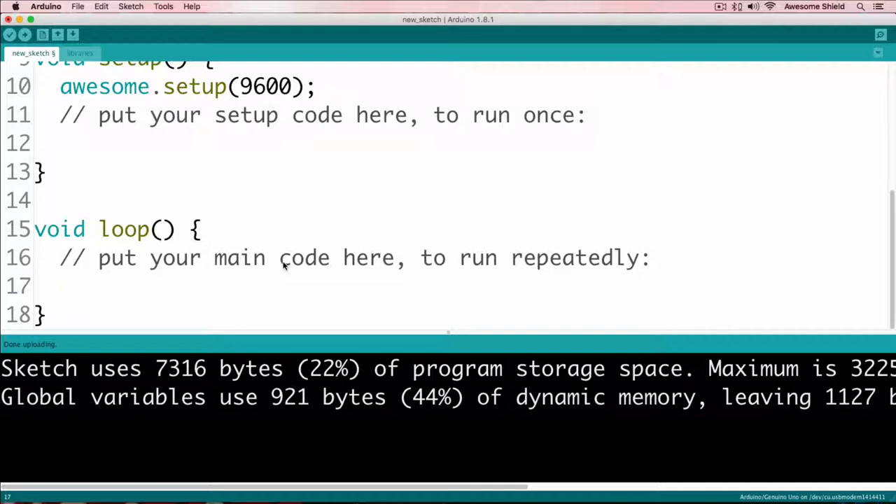
Add awesome.buzzer.turnOn(Cmaj[0]); on line 17 inside loop() to play the first Cmaj note
text(Cmaj[0)
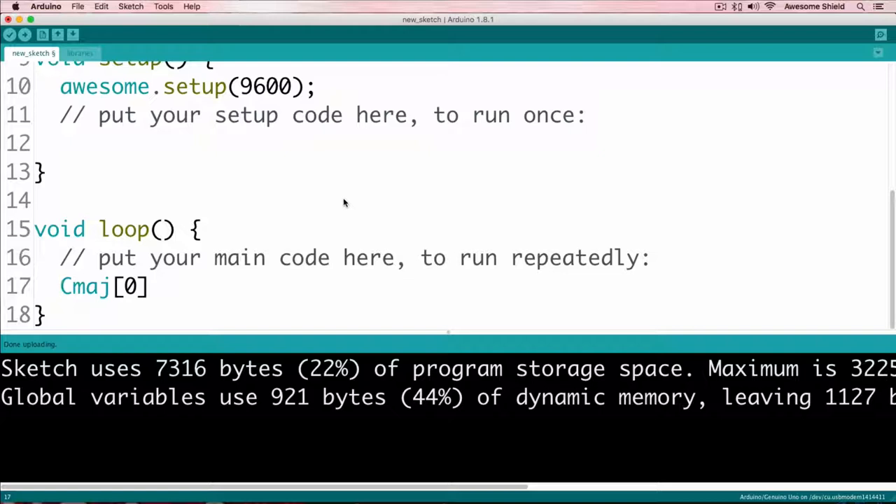
text(awesome.buzzer.turnOn()
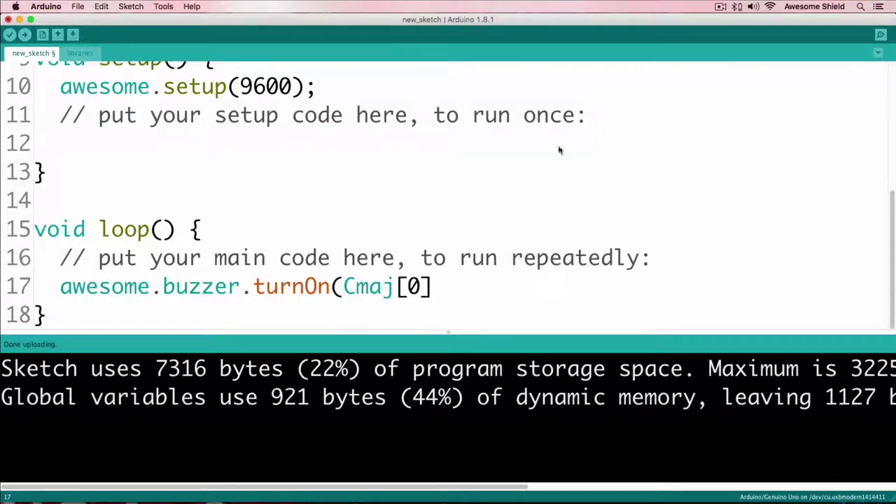
text();)
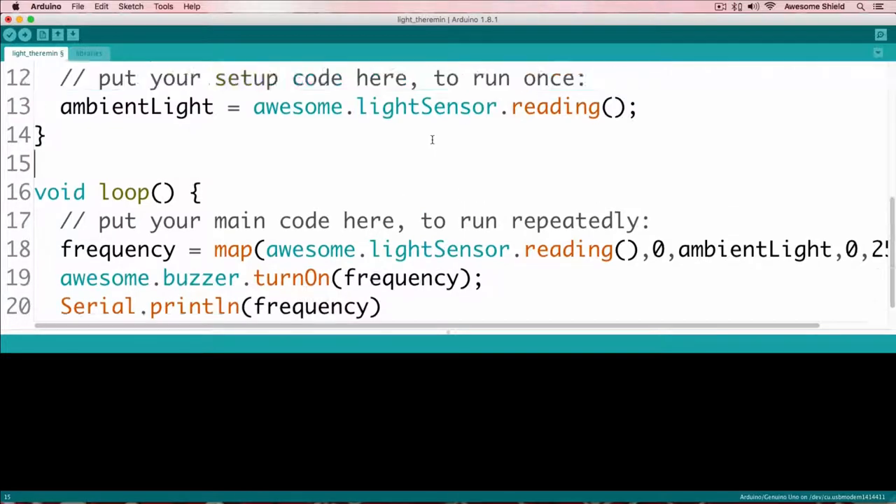
Rename the 'frequency' variable declared on line 7 to 'index', keeping its value 0
scroll(up, 3)
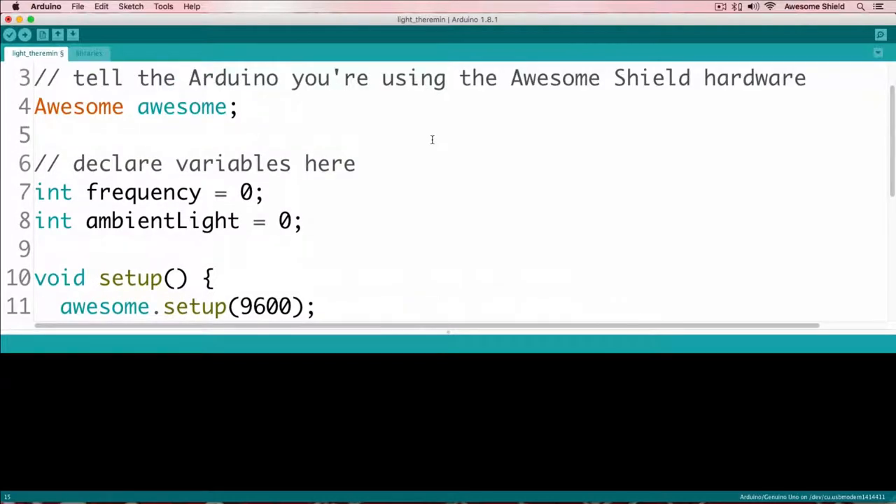
click(122, 192)
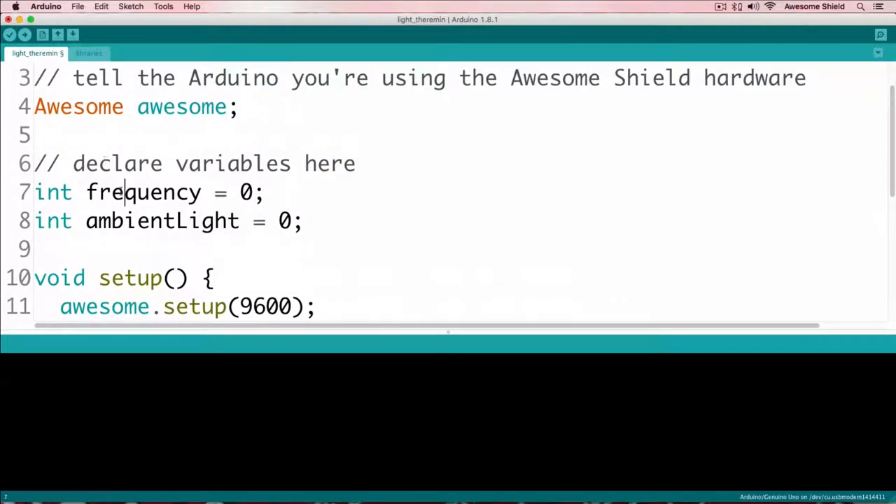
text(index)
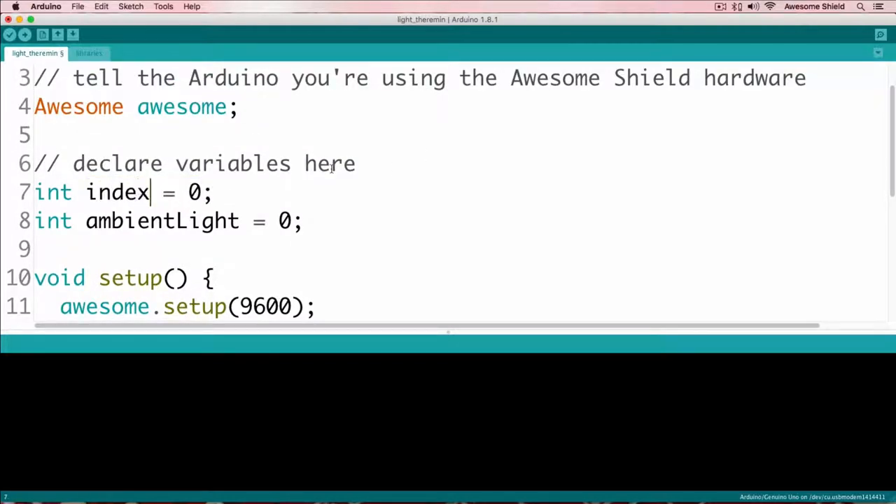
scroll(down, 3)
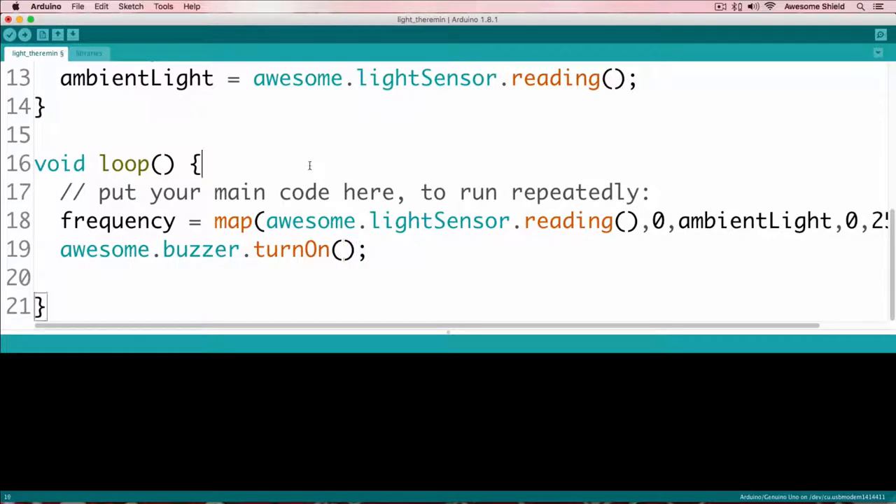
Select the word 'frequency' on line 18 in loop() for replacement
double_click(117, 220)
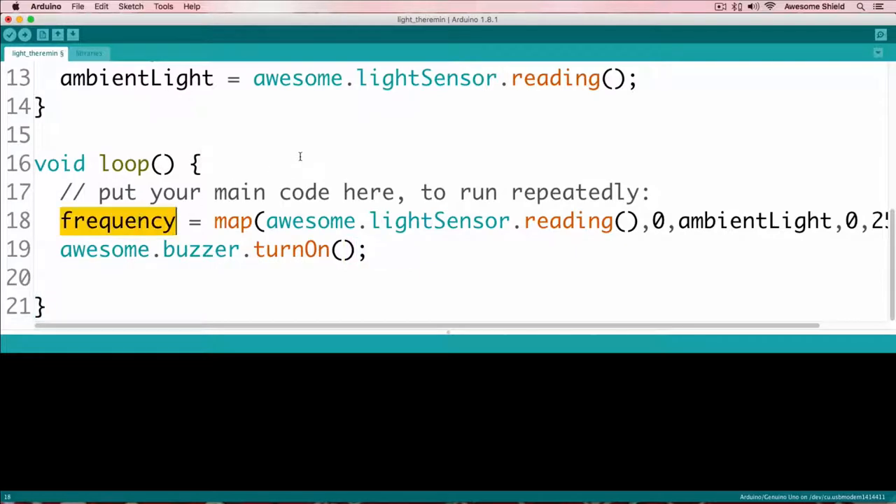